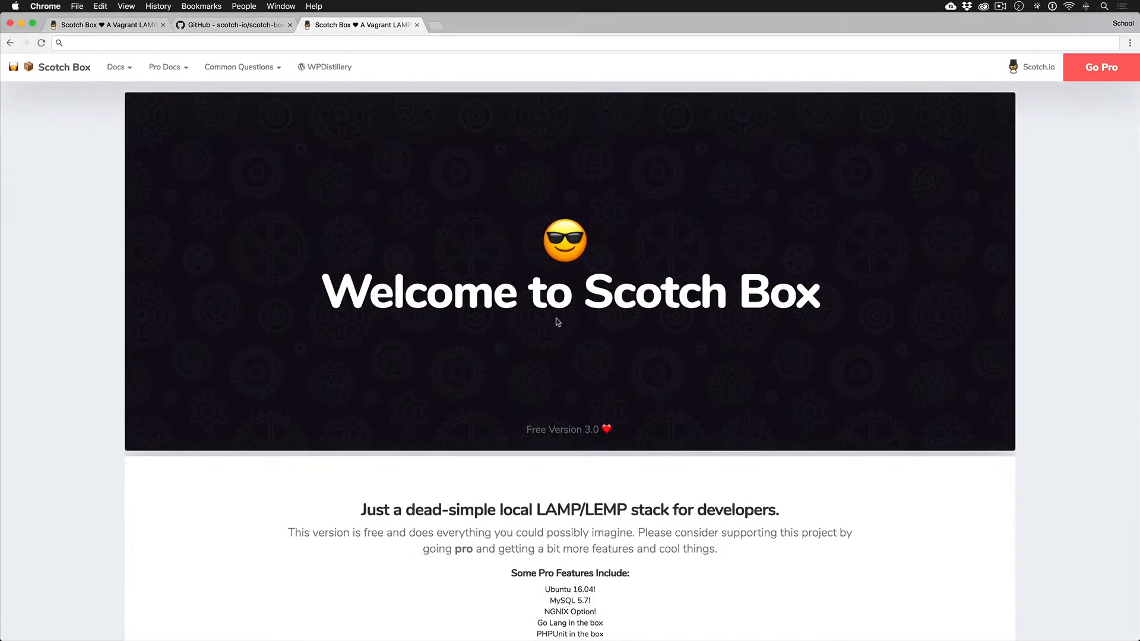
- Open vagrantup.com in a new Chrome tab
{"action": "type", "text": "vagrab"}
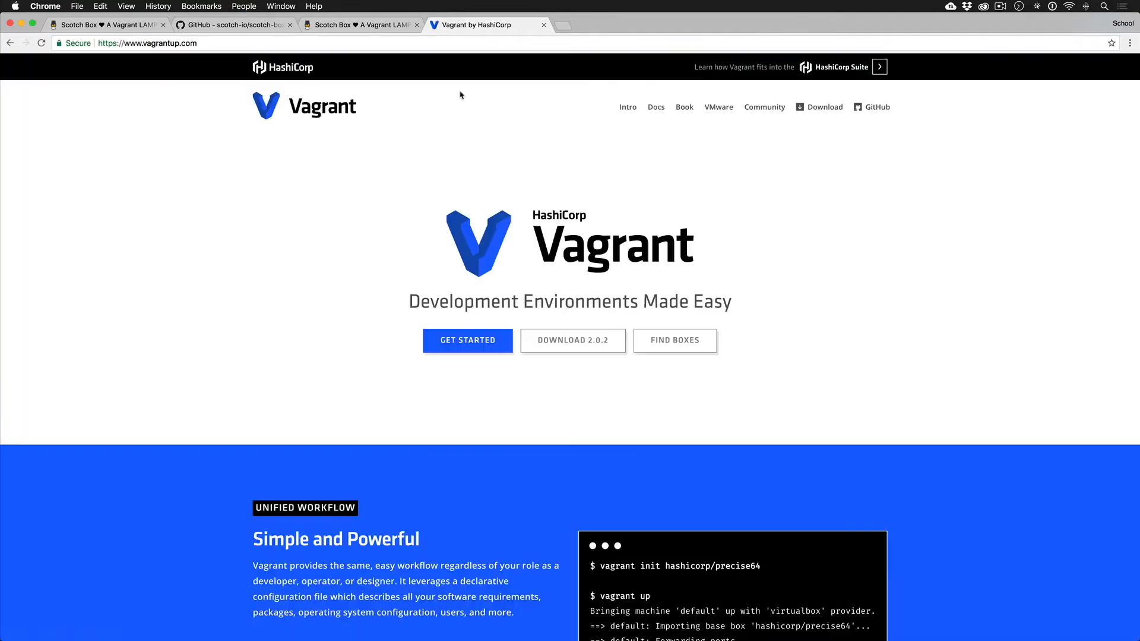
- Open the Vagrant 2.0.2 download page, browse the installers, and launch iTerm via Spotlight
{"action": "left_click", "coordinate": [572, 340]}
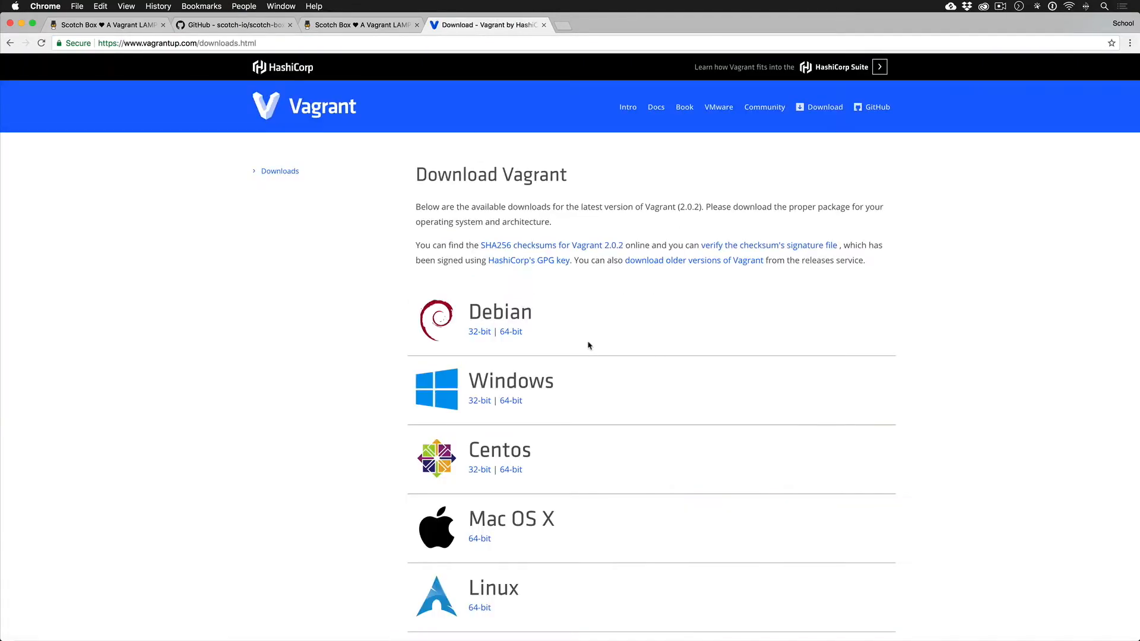
{"action": "scroll", "scroll_direction": "down", "scroll_amount": 3}
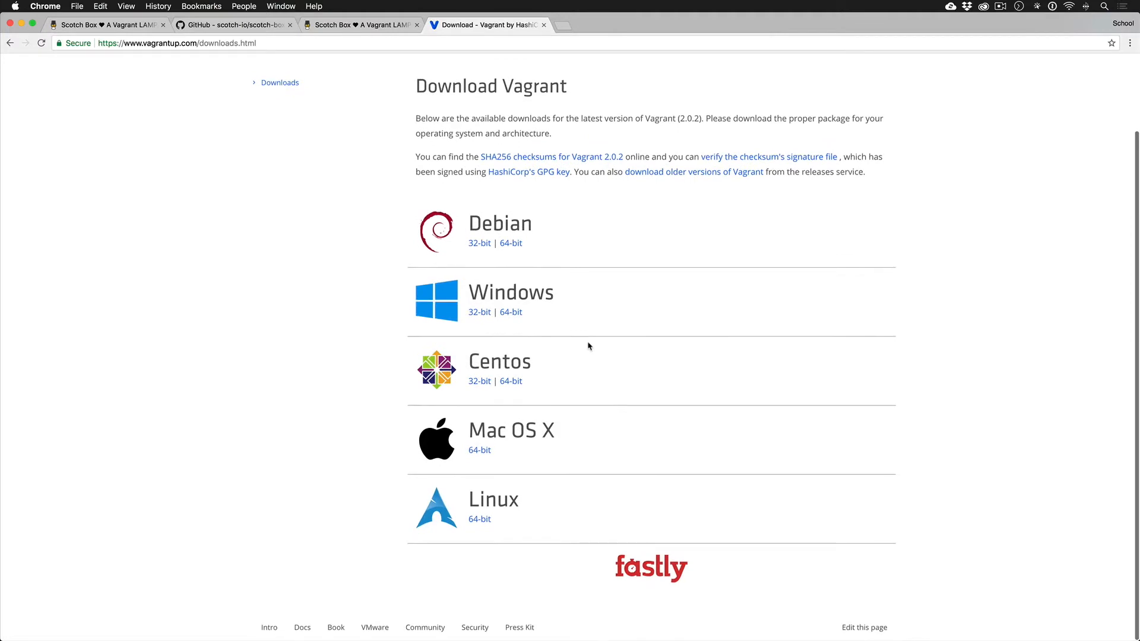
{"action": "mouse_move", "coordinate": [378, 215]}
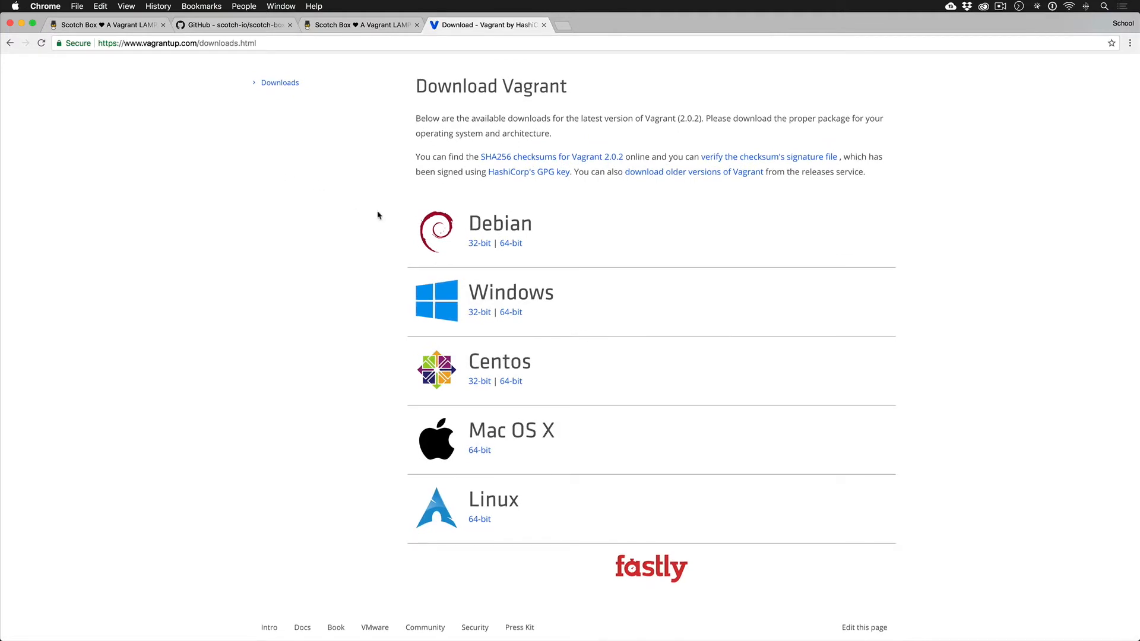
{"action": "type", "text": "iterm"}
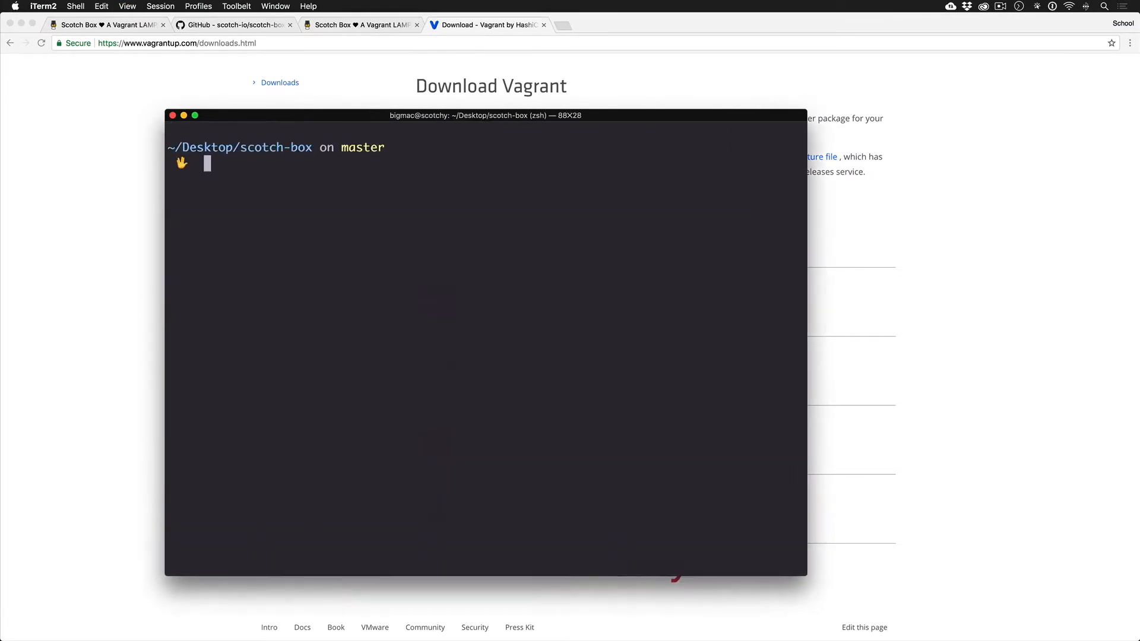
{"action": "type", "text": "vagrant"}
{"action": "type", "text": "virtualbox.org"}
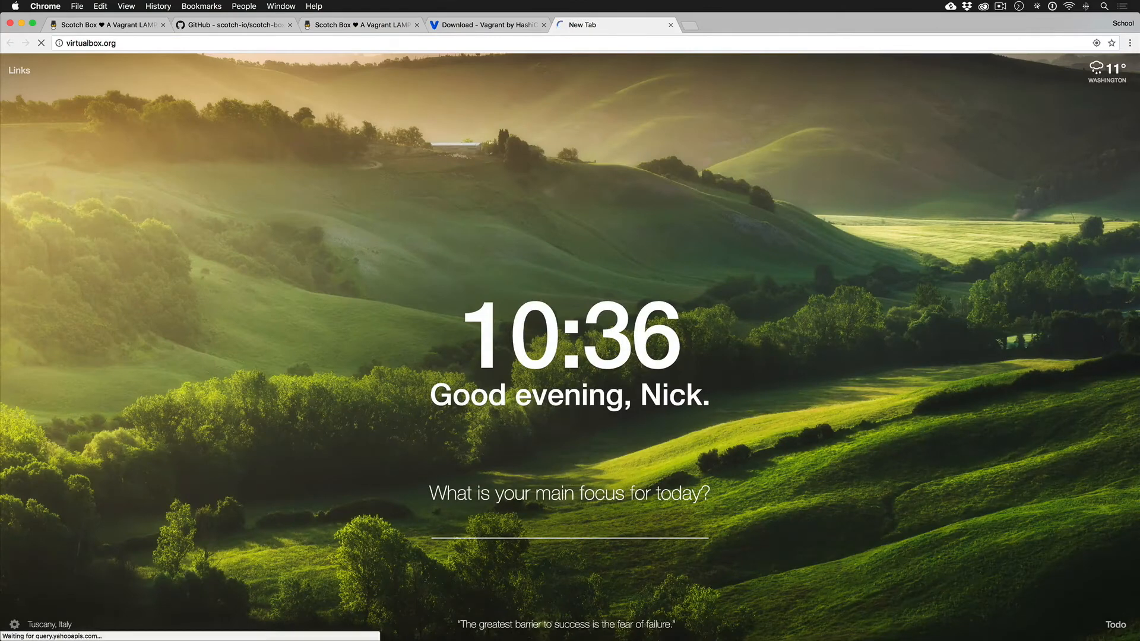
{"action": "mouse_move", "coordinate": [741, 72]}
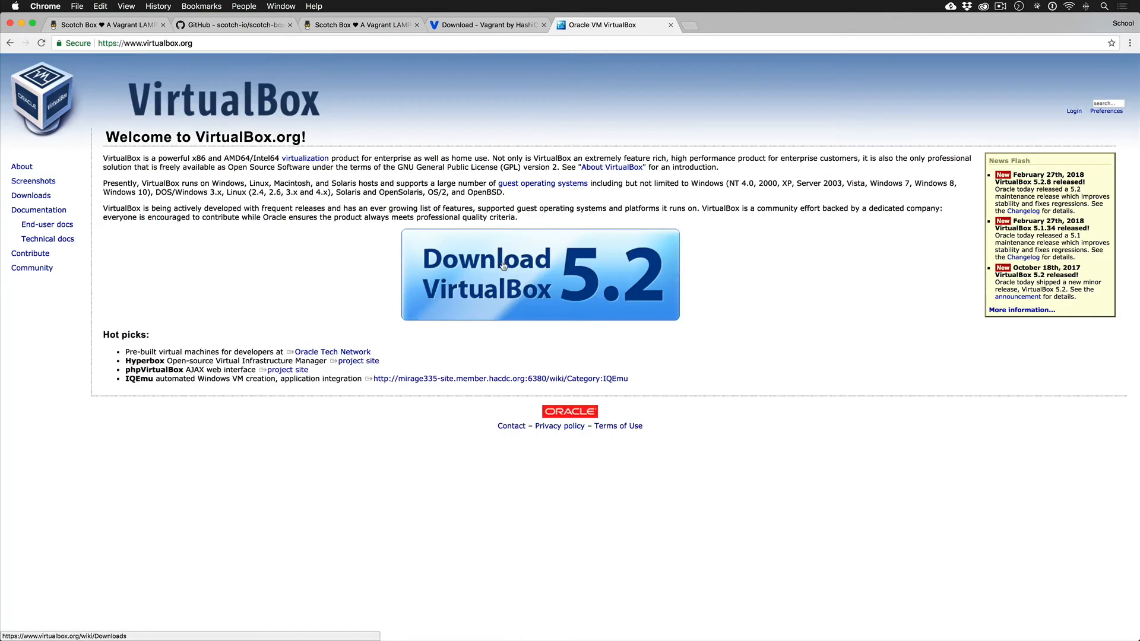
{"action": "mouse_move", "coordinate": [447, 101]}
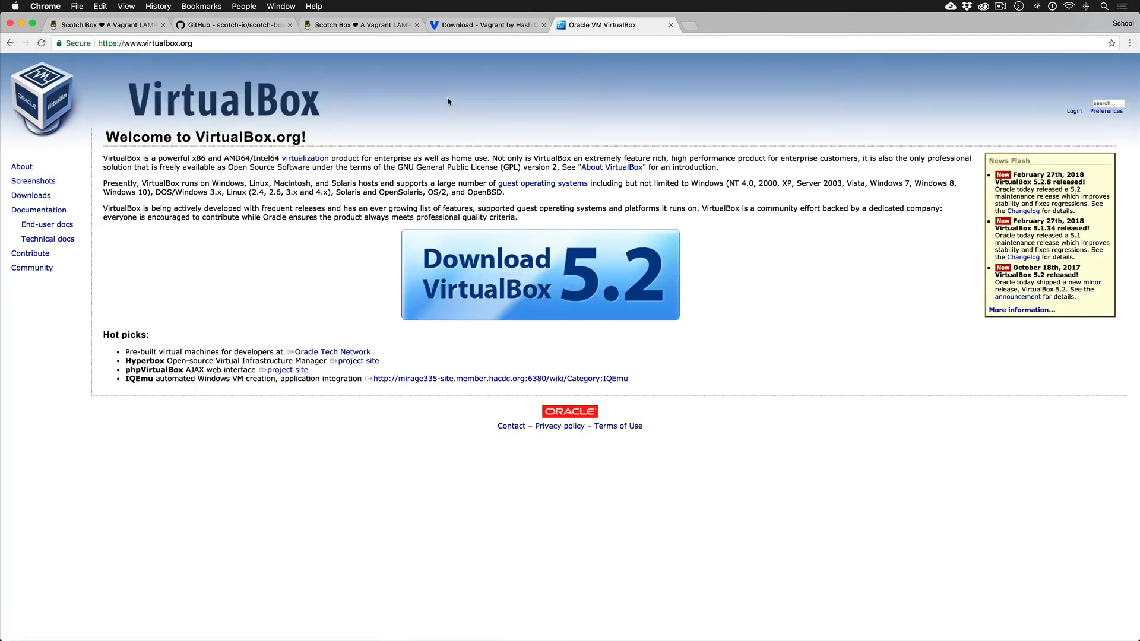